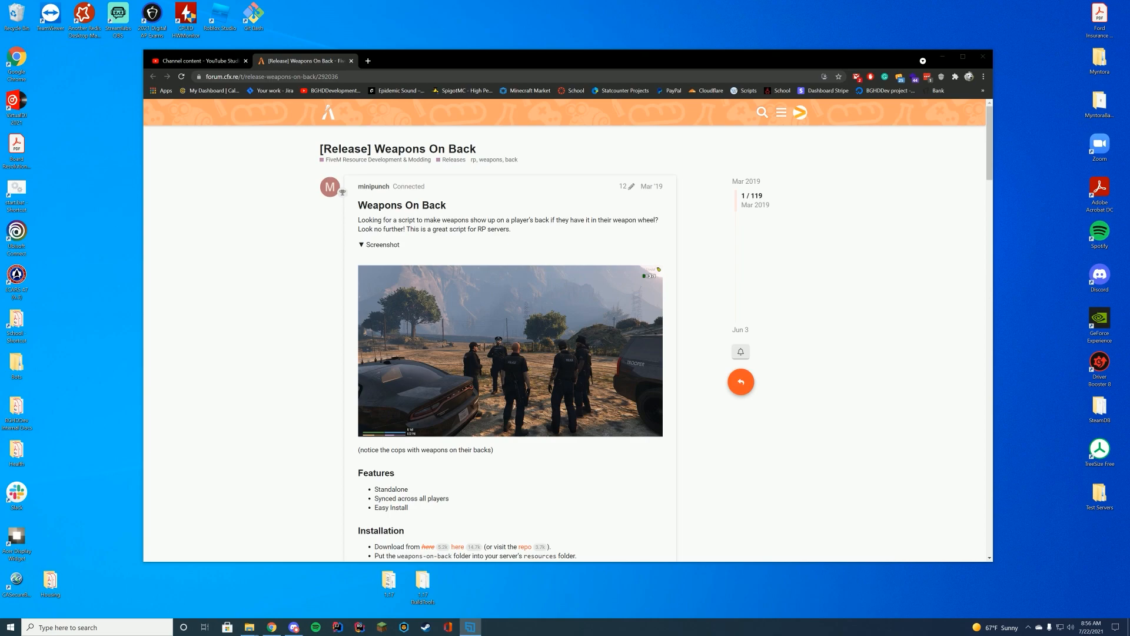
Enlarge the release post's police-officers screenshot, close it, and scroll to the Installation section.
{"action": "left_click", "coordinate": [509, 351]}
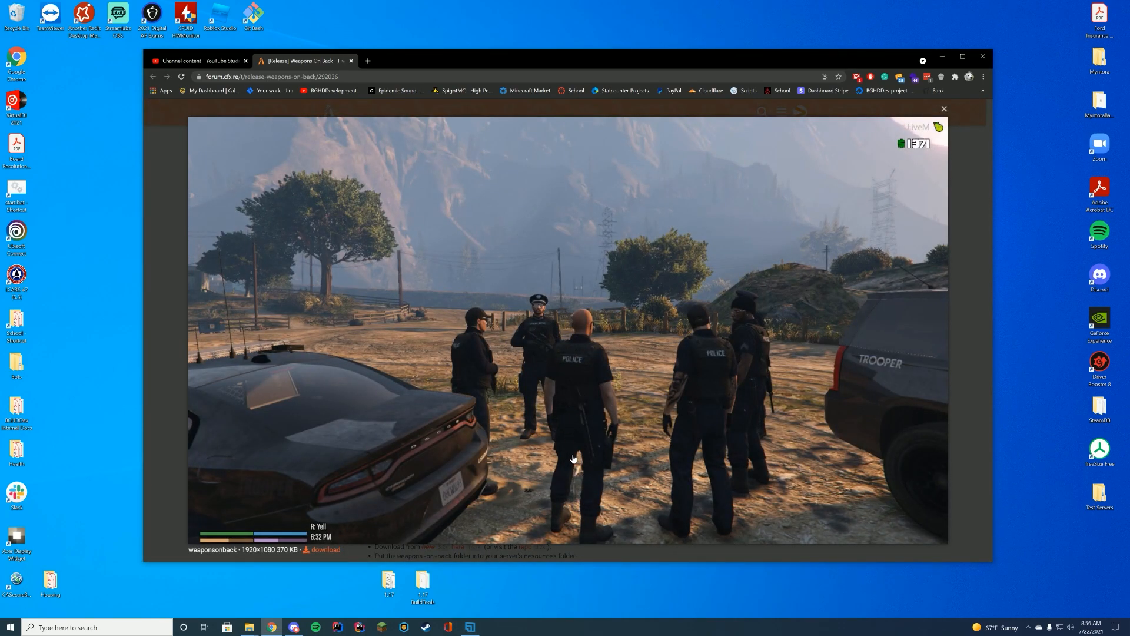
{"action": "left_click", "coordinate": [945, 109]}
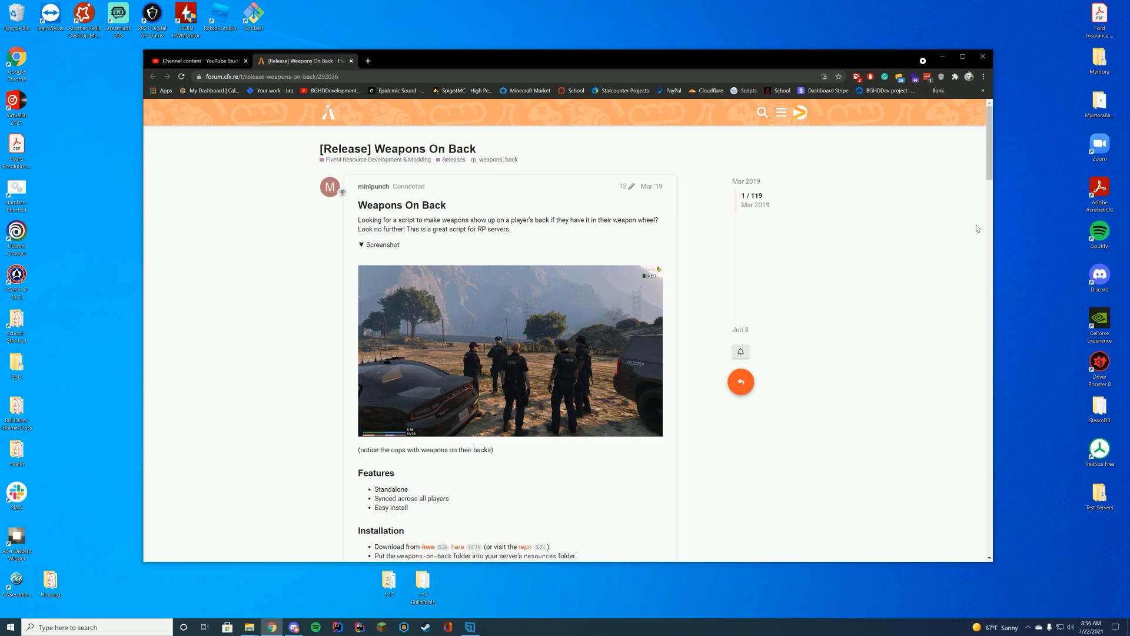
{"action": "scroll", "scroll_direction": "down", "scroll_amount": 3}
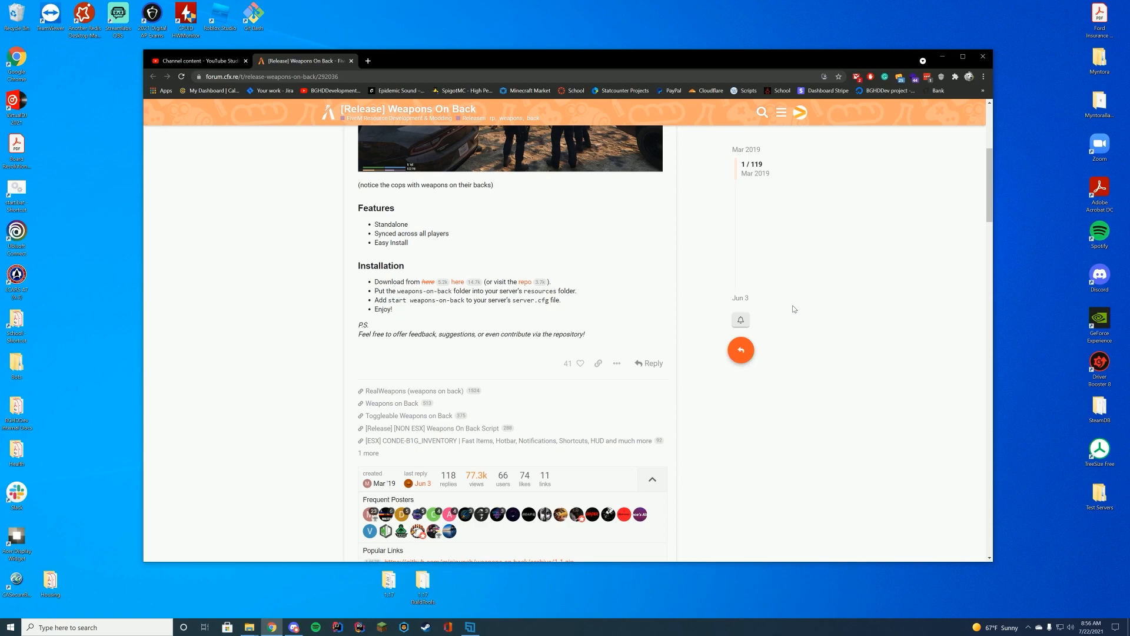
{"action": "mouse_move", "coordinate": [767, 257]}
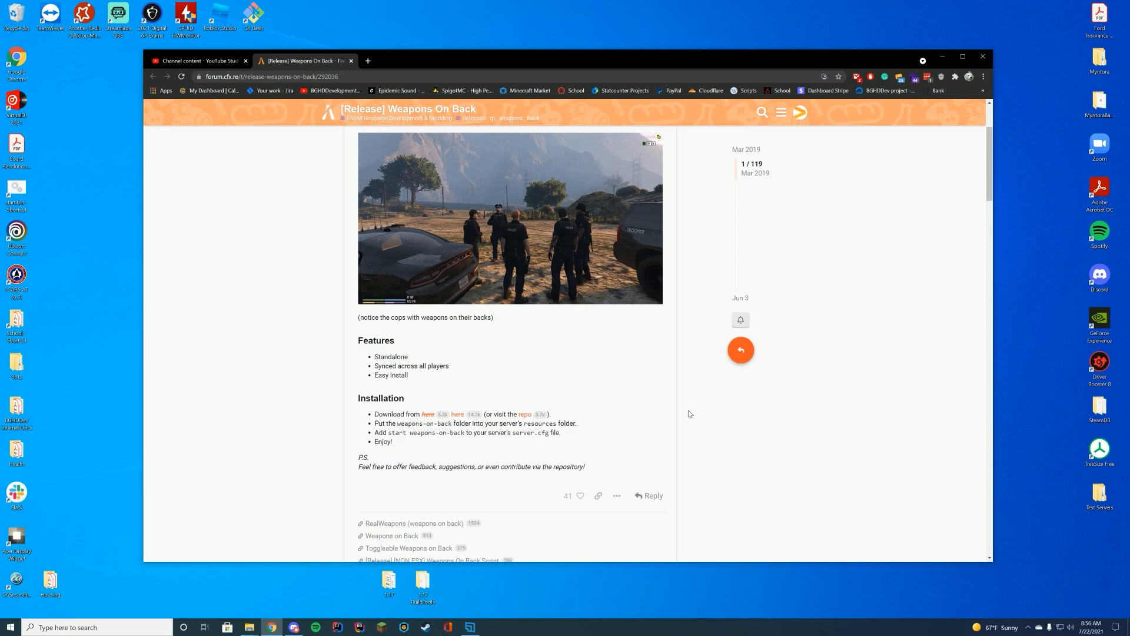
Scroll further down the post toward the resource download link.
{"action": "scroll", "scroll_direction": "down", "scroll_amount": 3}
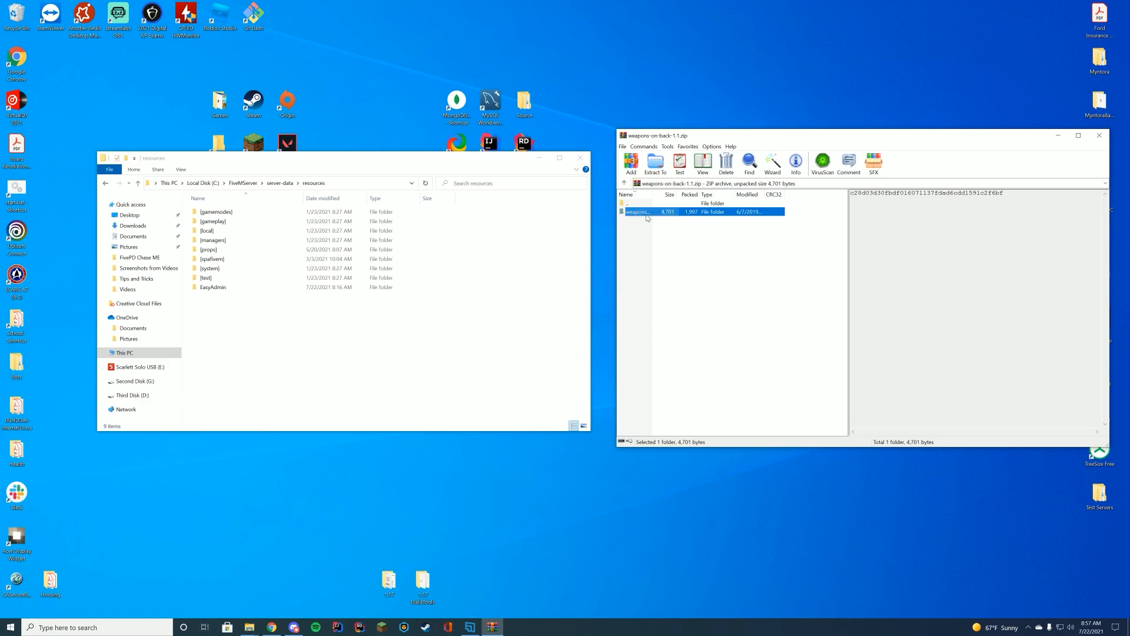
Drag the weapons-on-back folder from weapons-on-back-1.1.zip into server-data\resources and close WinRAR.
{"action": "double_click", "coordinate": [635, 211]}
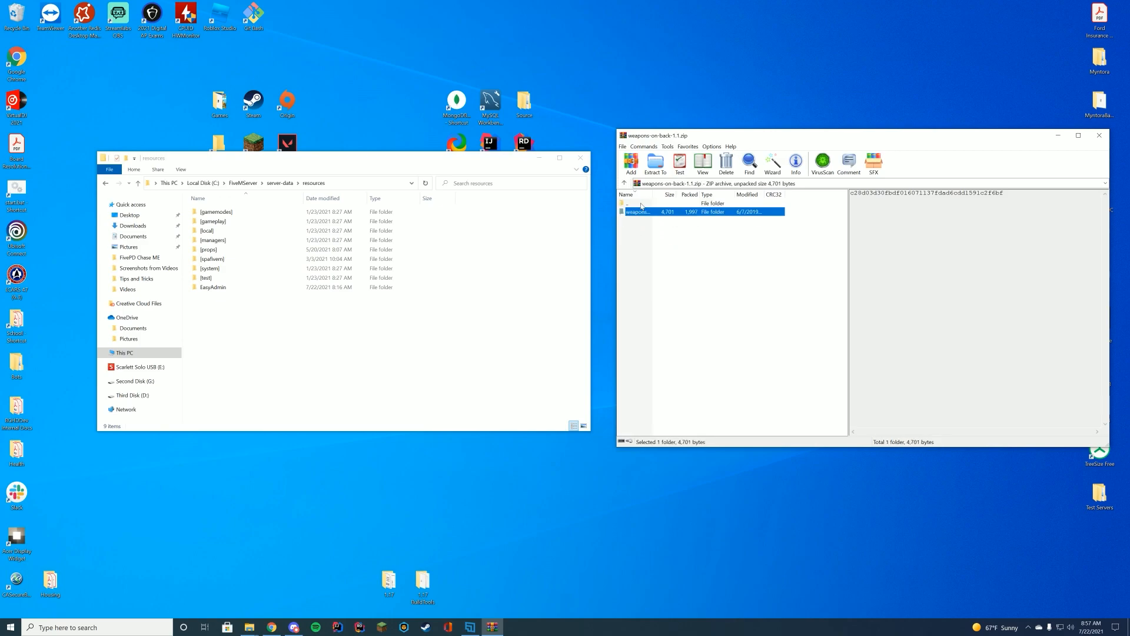
{"action": "double_click", "coordinate": [637, 211]}
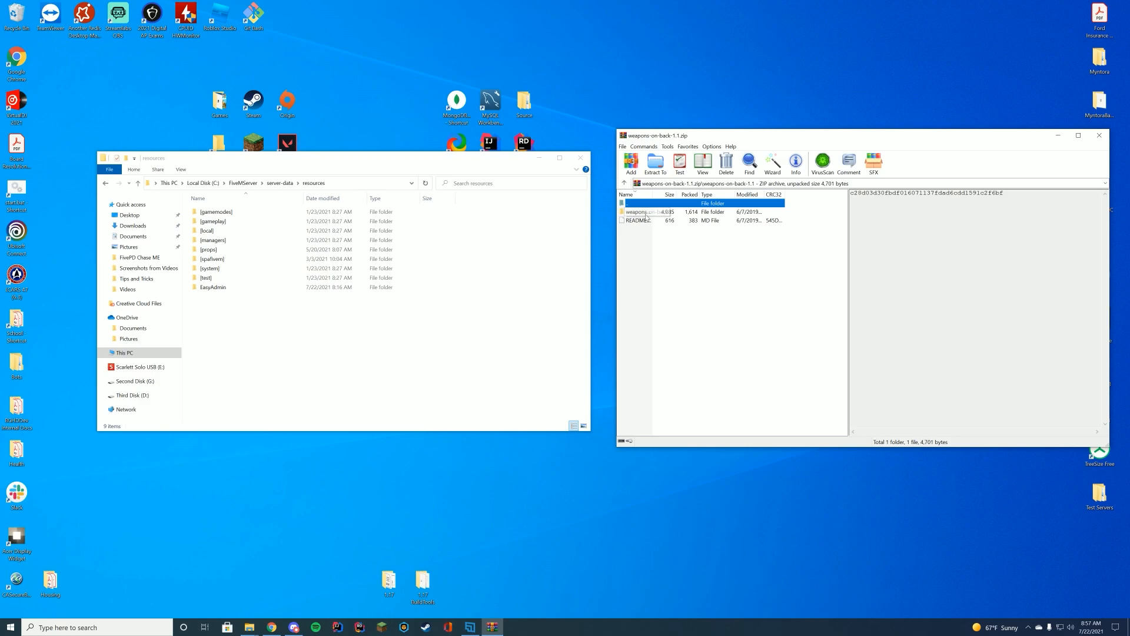
{"action": "left_click", "coordinate": [638, 212]}
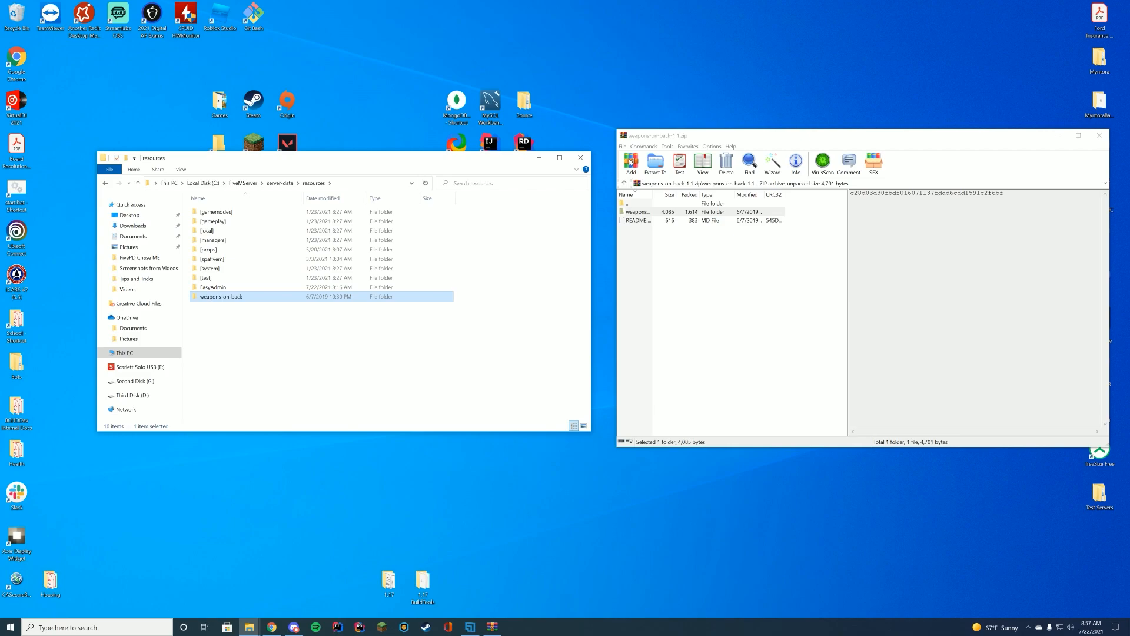
{"action": "left_click", "coordinate": [1099, 134]}
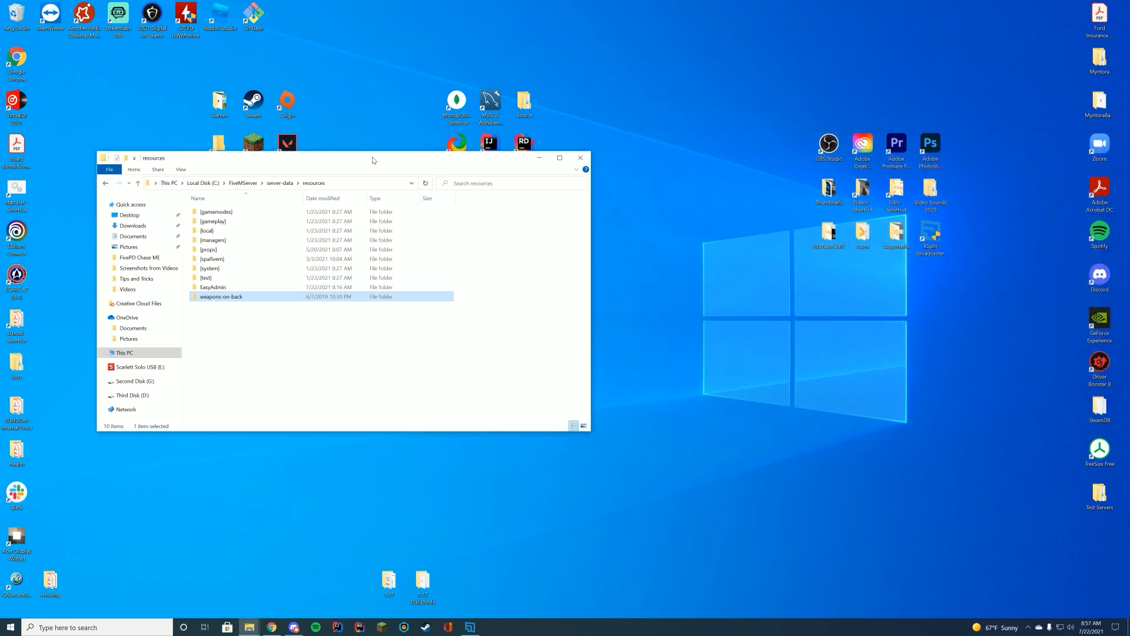
Edit cl_weapons-on-back.lua in Notepad++ and review its SETTINGS table of weapon hashes.
{"action": "right_click", "coordinate": [451, 169]}
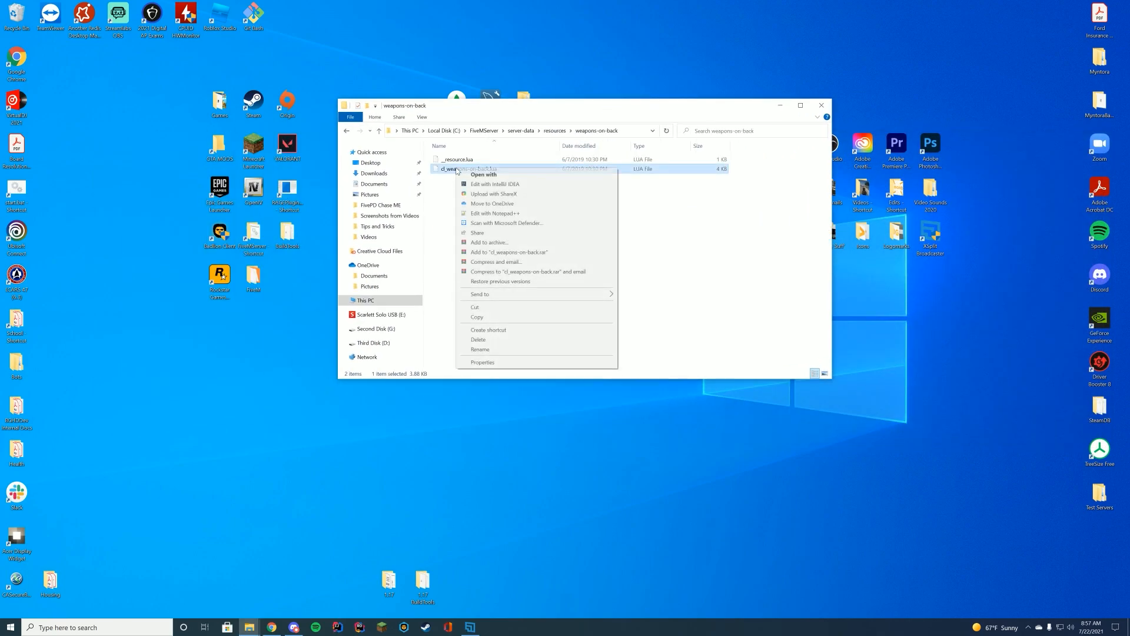
{"action": "left_click", "coordinate": [495, 213]}
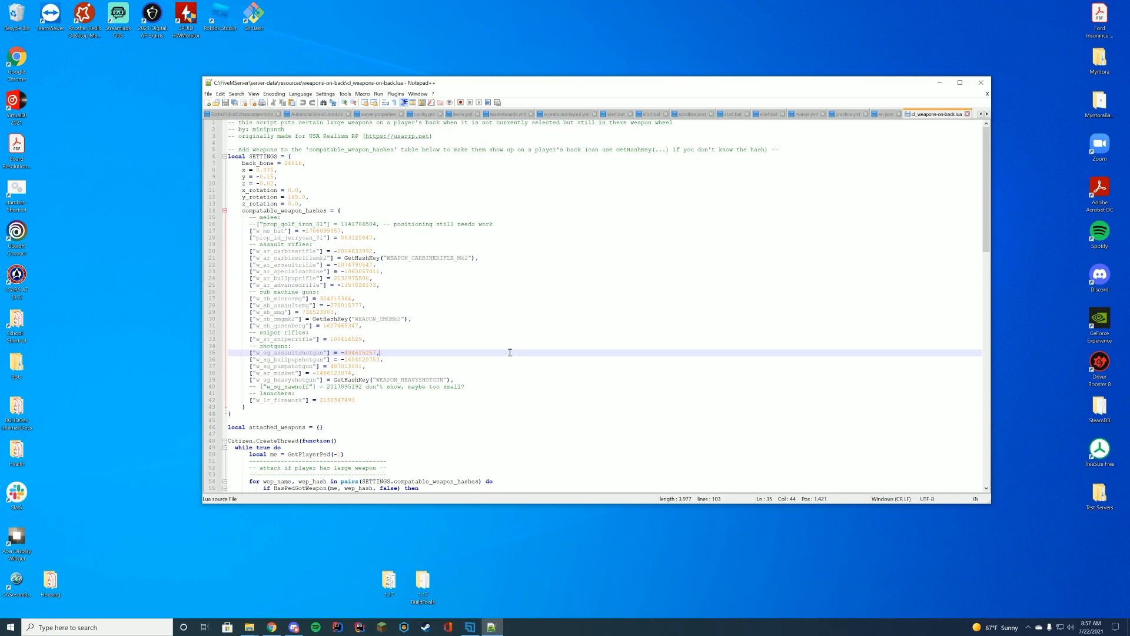
{"action": "left_click", "coordinate": [413, 318]}
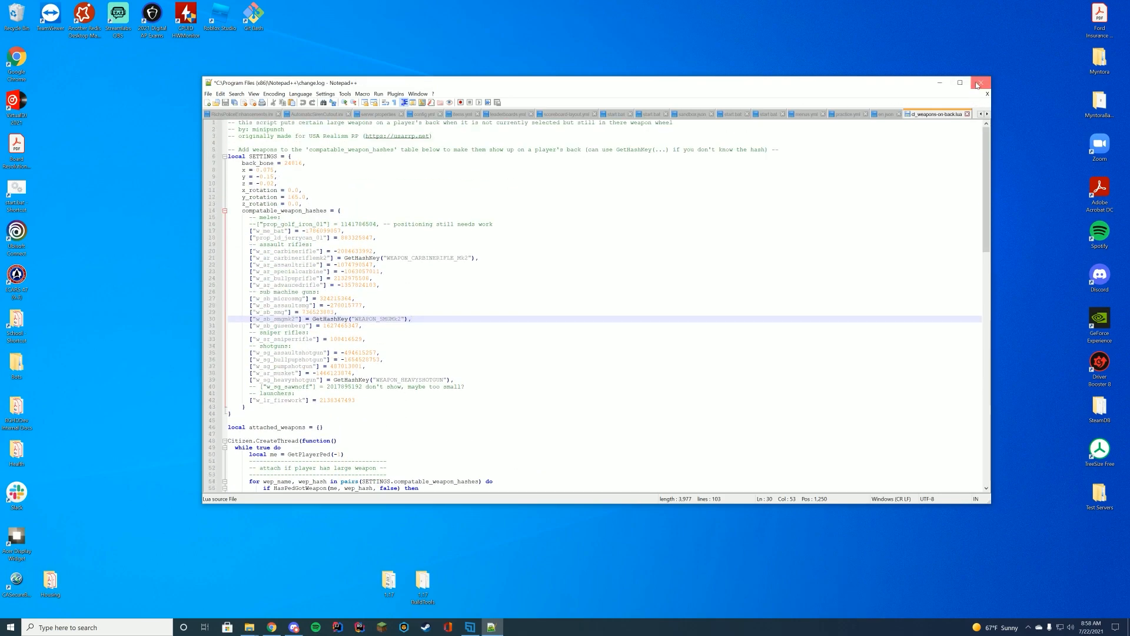
Edit server-data\server.cfg and add 'ensure weapons-on-back' after ensure EasyAdmin.
{"action": "right_click", "coordinate": [461, 244]}
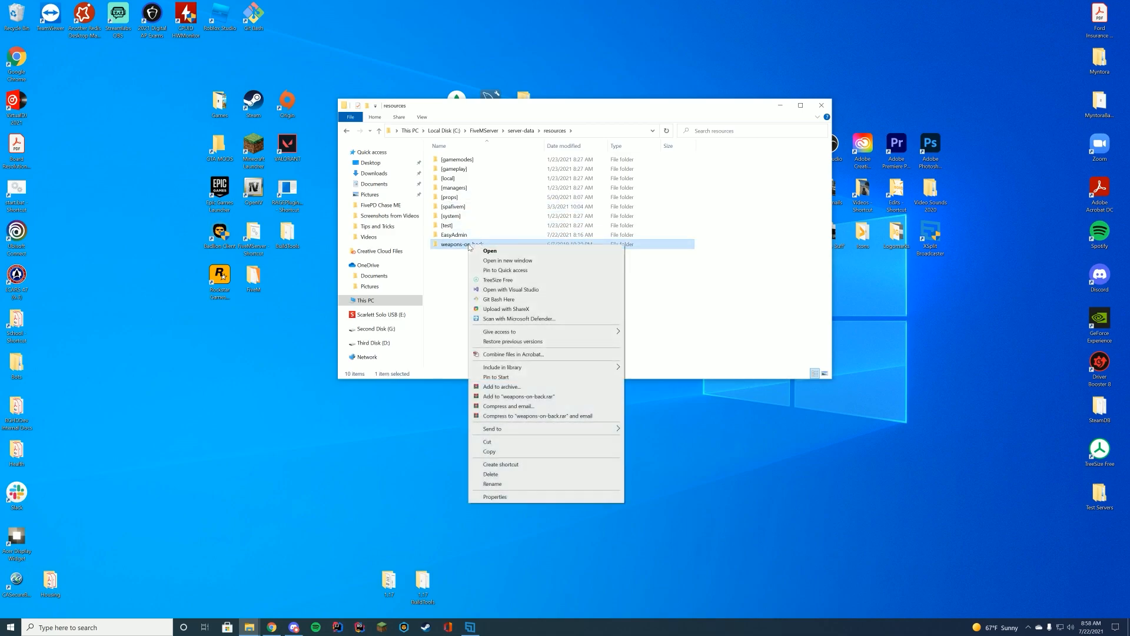
{"action": "left_click", "coordinate": [522, 330]}
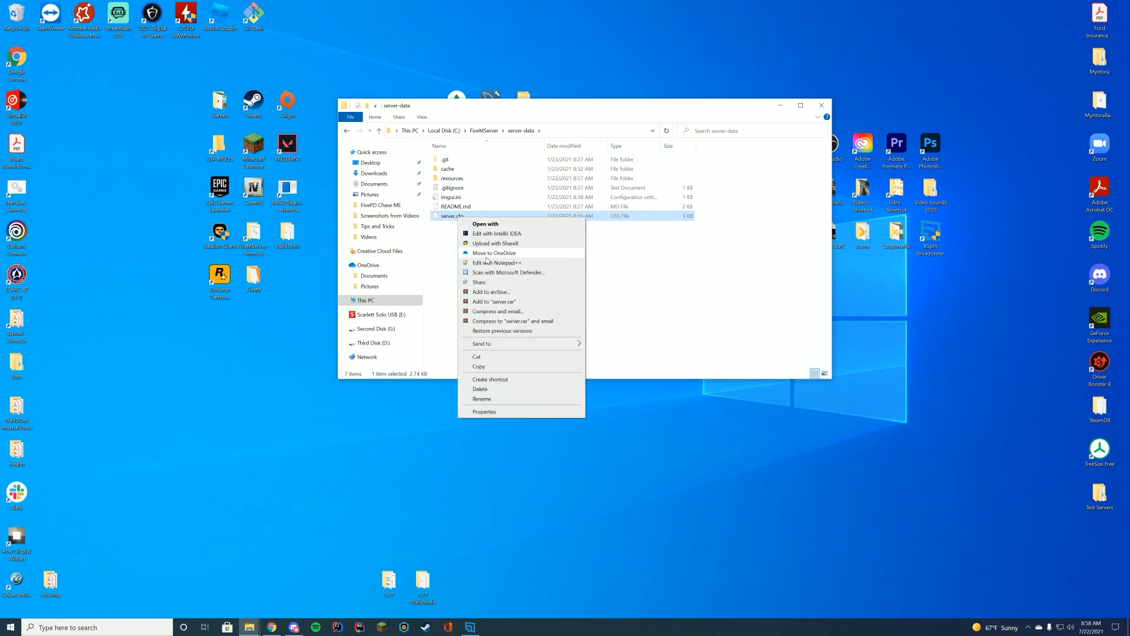
{"action": "left_click", "coordinate": [497, 261]}
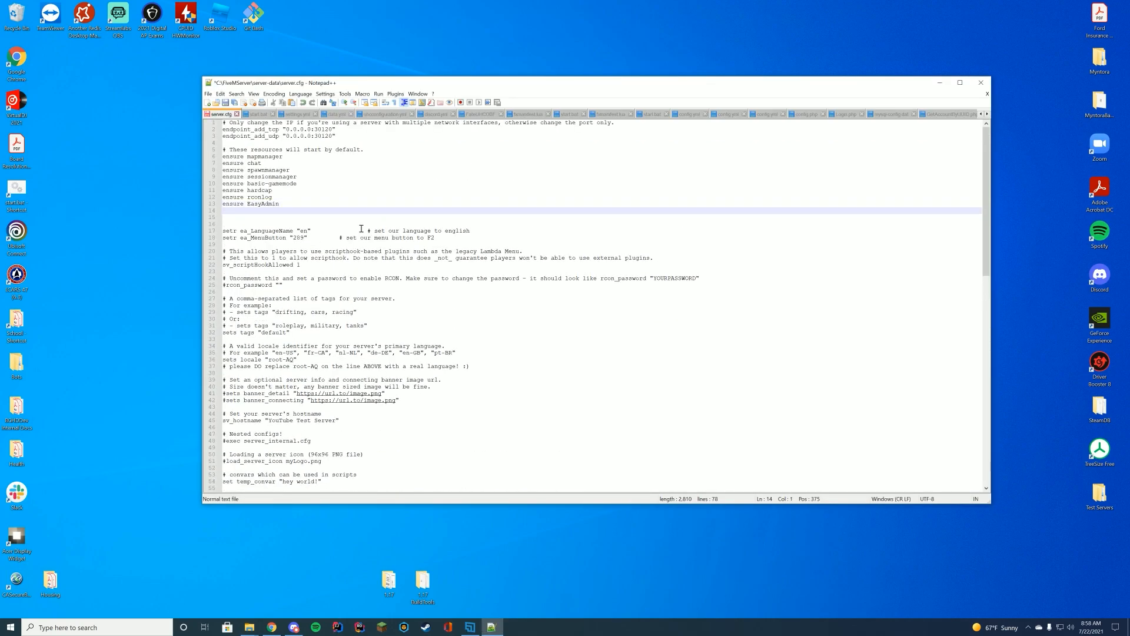
{"action": "type", "text": "ensure weapons-on-back"}
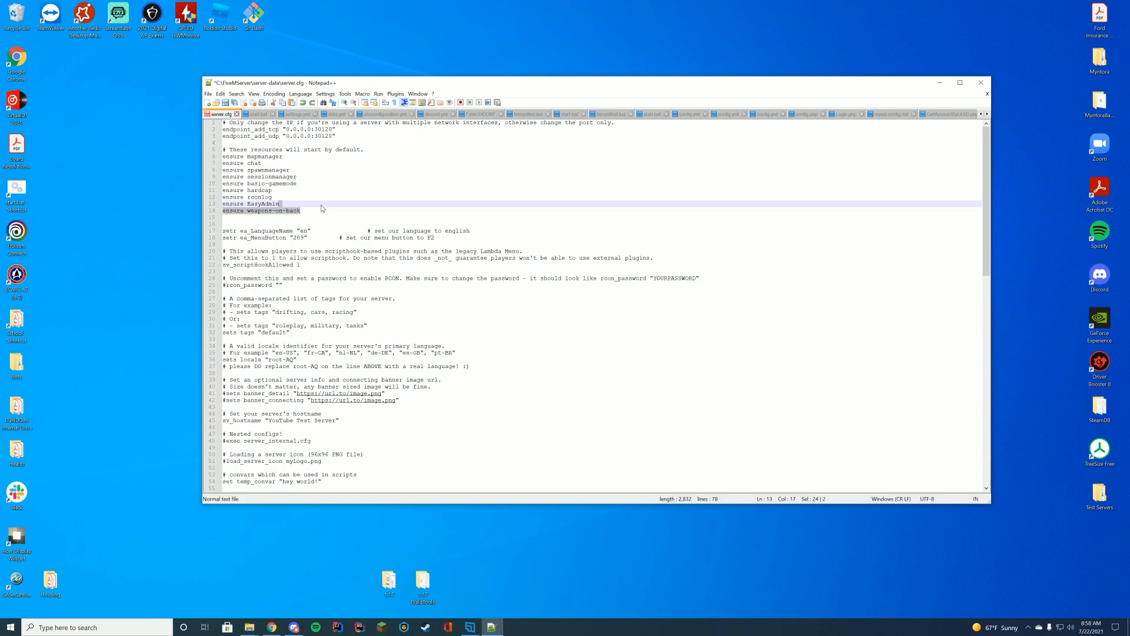